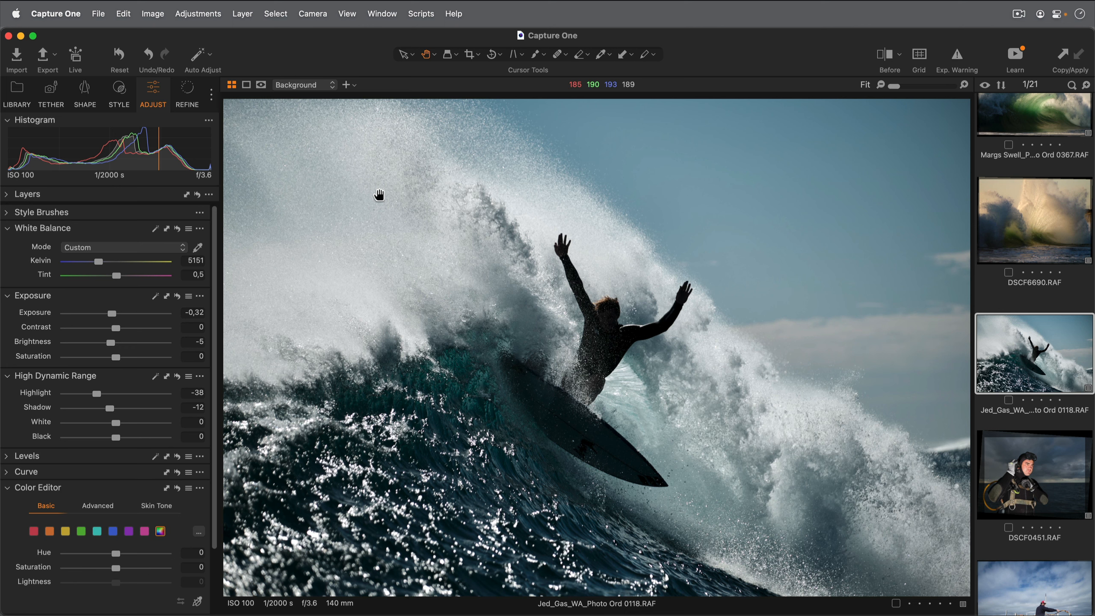
pyautogui.moveTo(313, 56)
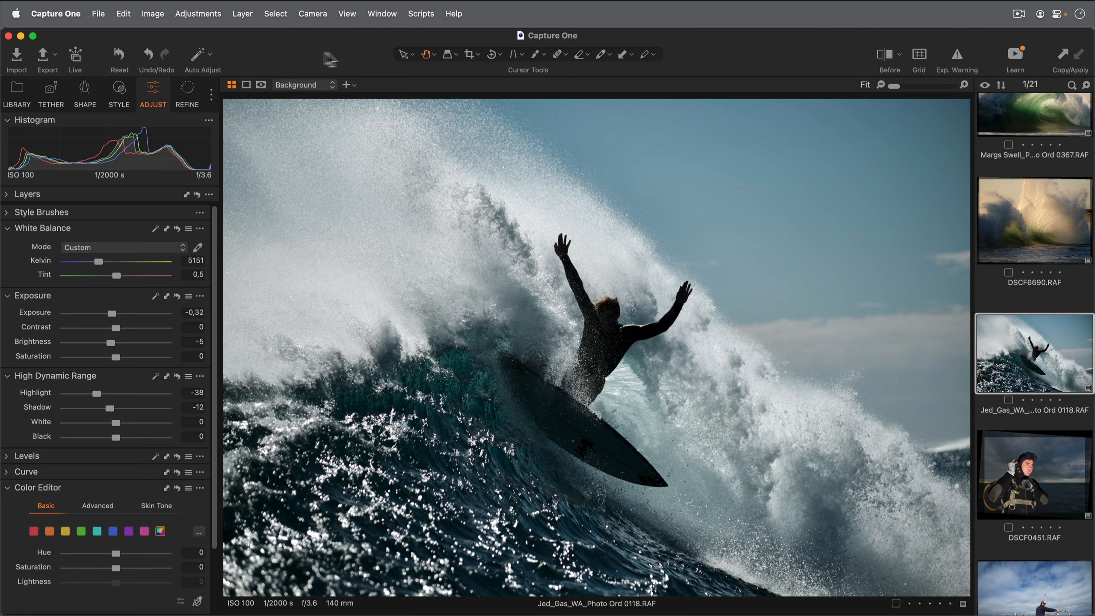
# Bring up the keyboard shortcut editor from the editing commands and search it for 'Viewer'
pyautogui.click(347, 14)
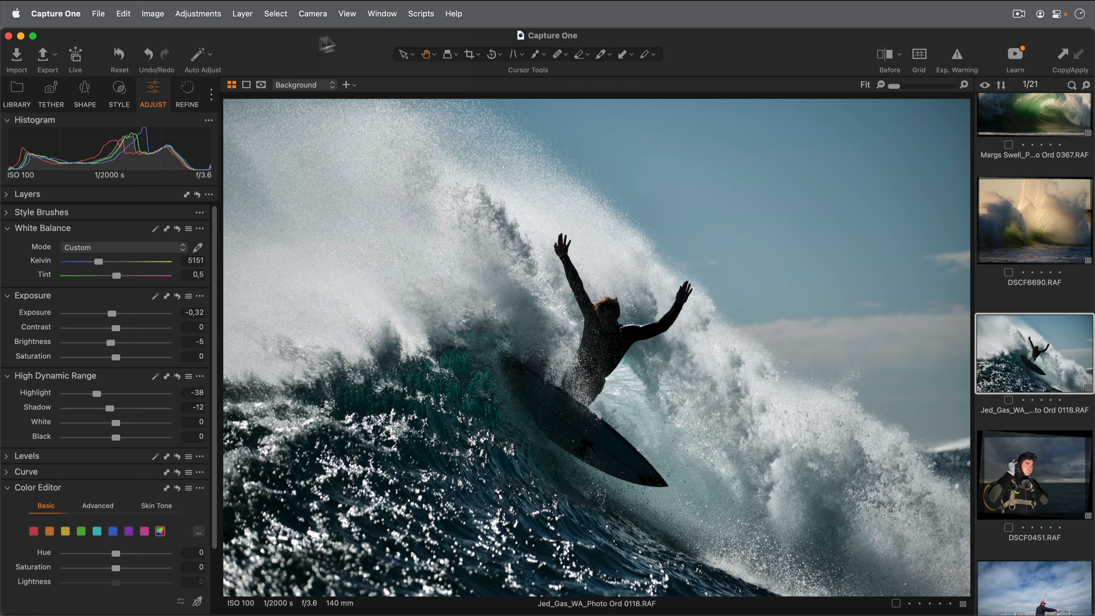
pyautogui.moveTo(255, 53)
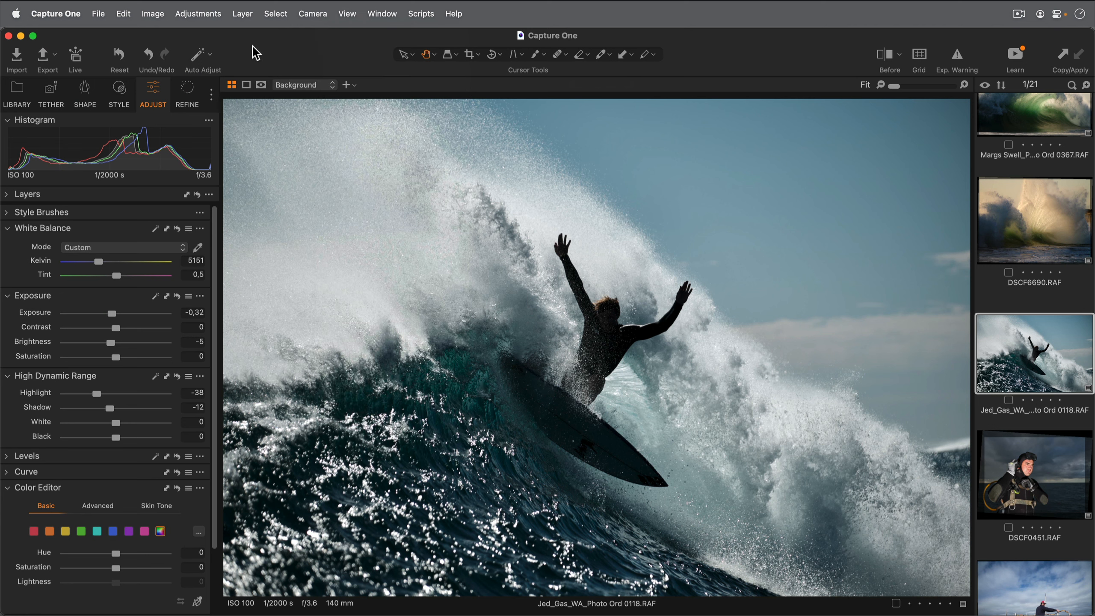
pyautogui.click(122, 14)
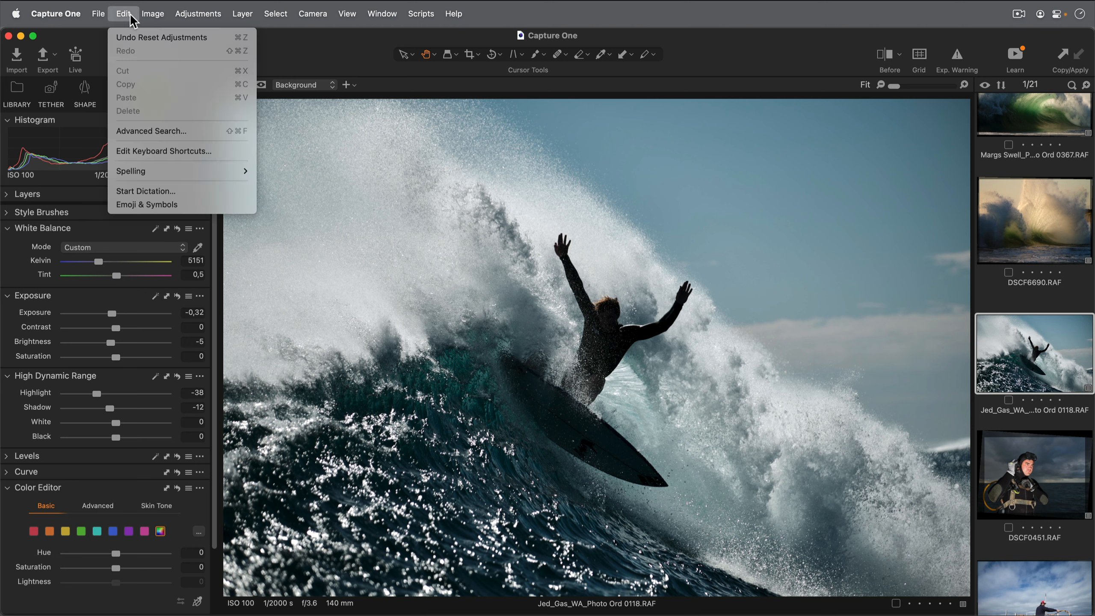
pyautogui.moveTo(229, 158)
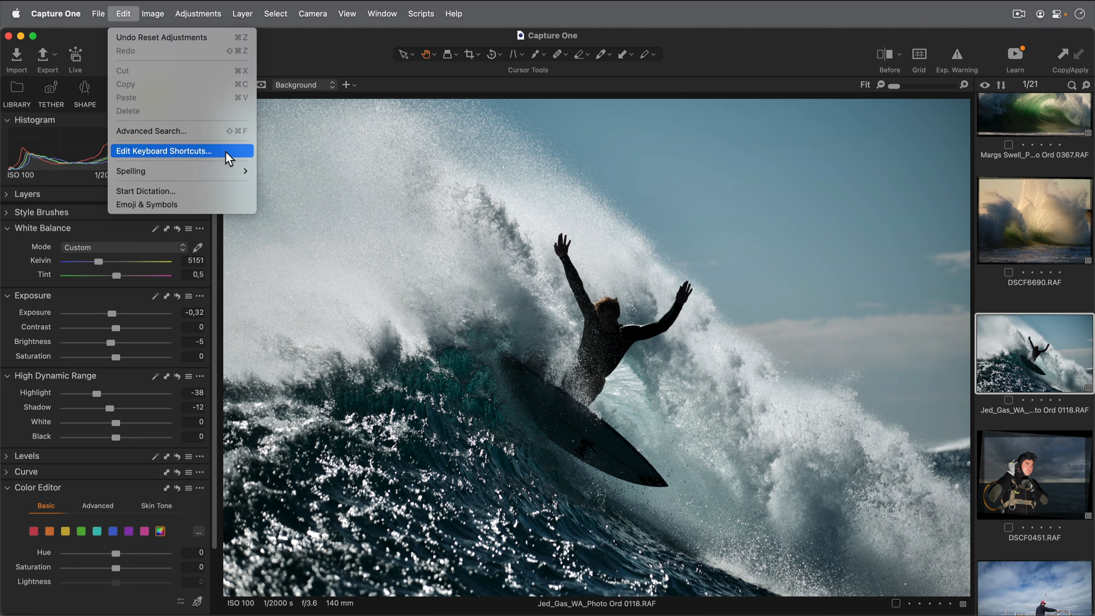
pyautogui.click(165, 151)
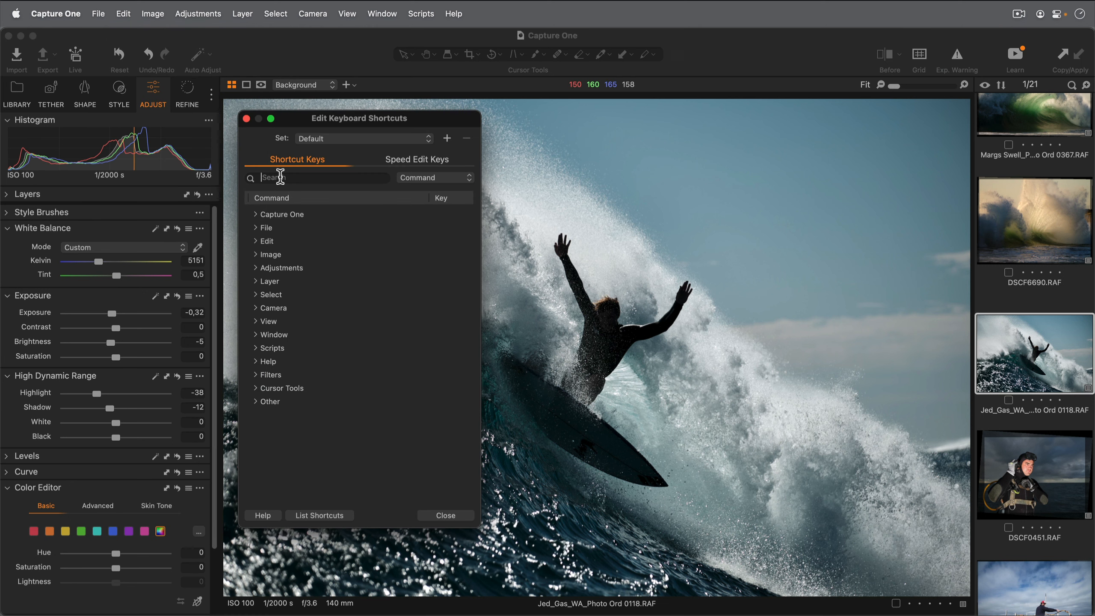
pyautogui.write('Viewer')
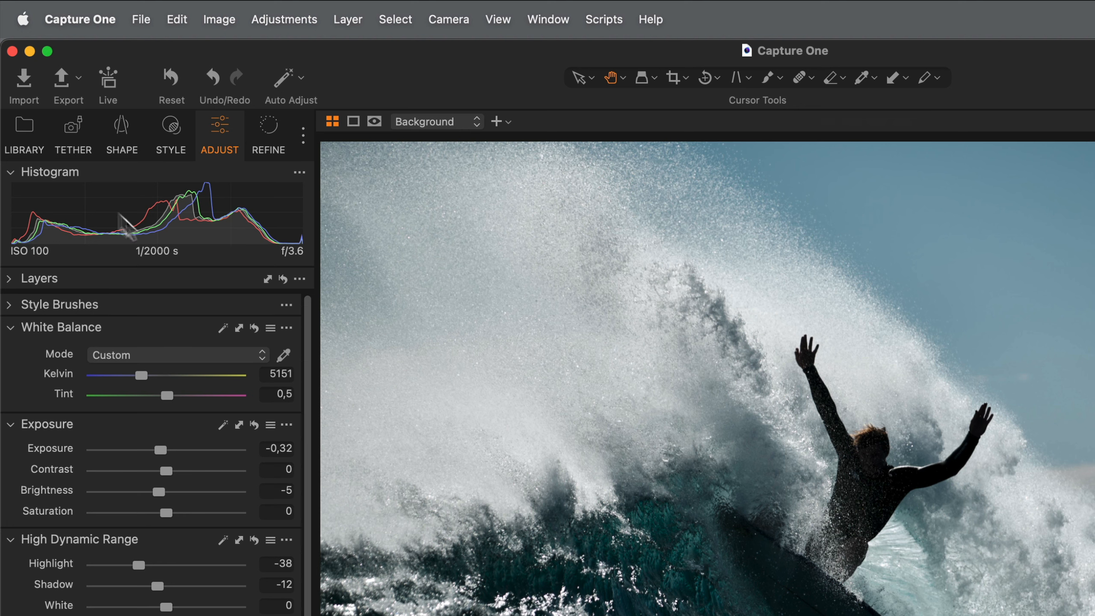
# Show the Library tool tab and expand the user collections down to the Surf Collection album
pyautogui.click(24, 125)
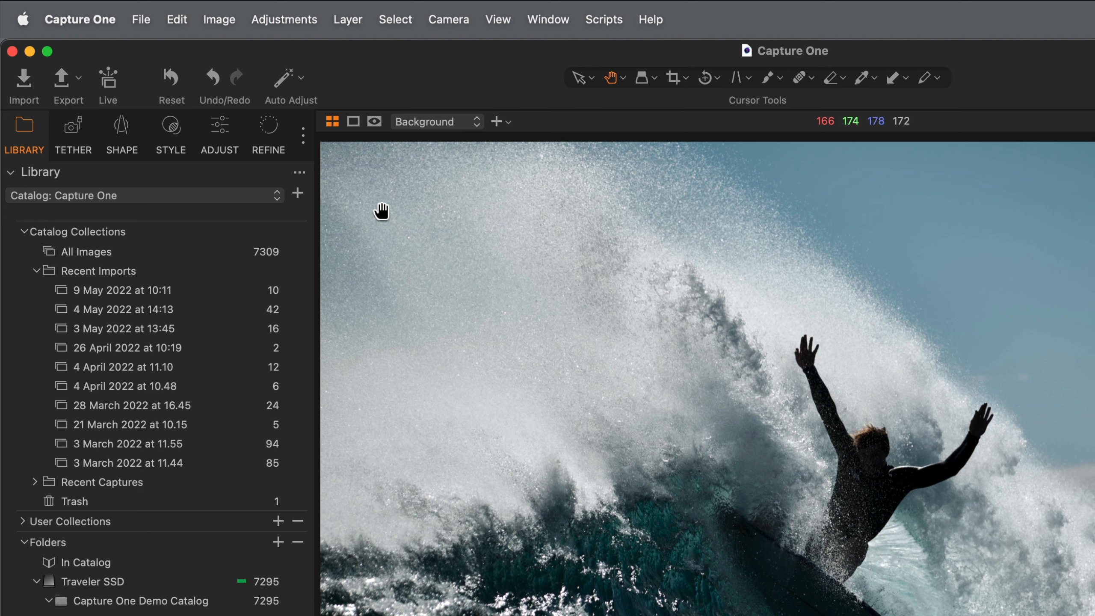
pyautogui.click(219, 124)
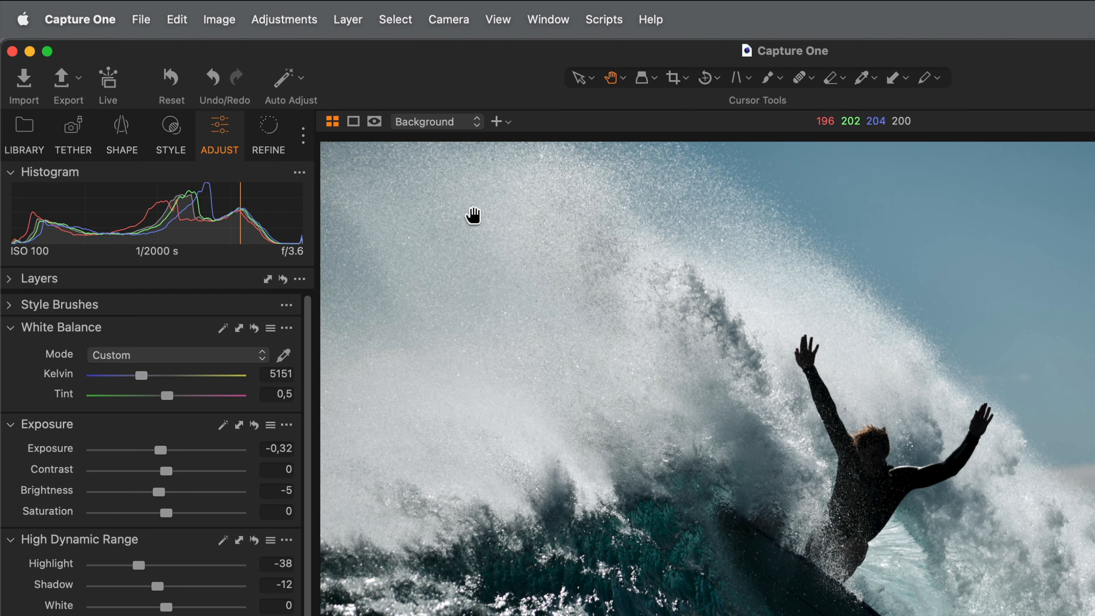
pyautogui.moveTo(314, 157)
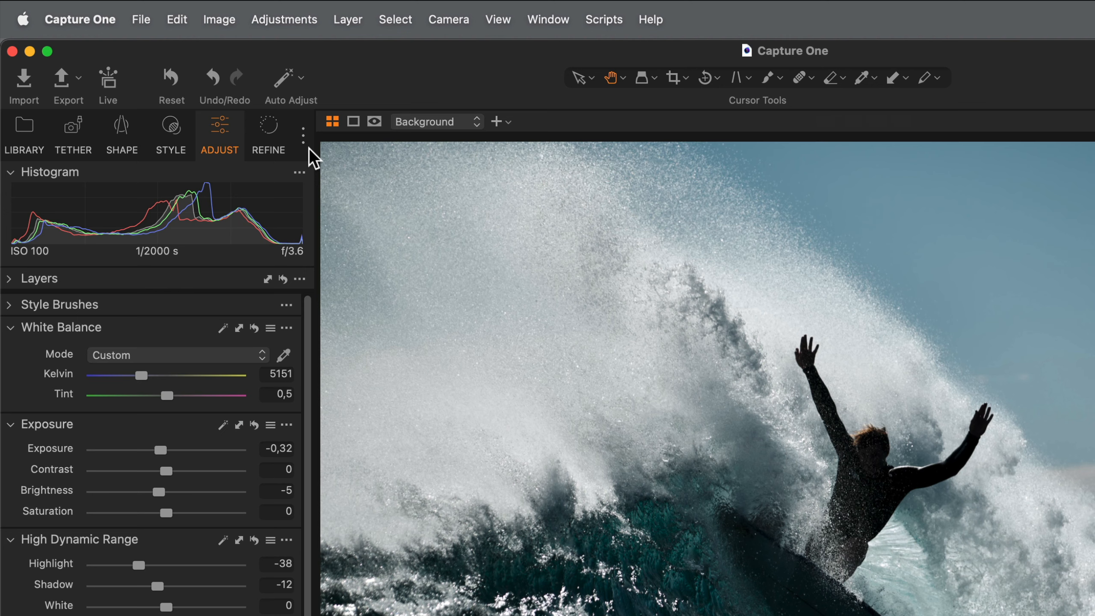
pyautogui.click(302, 136)
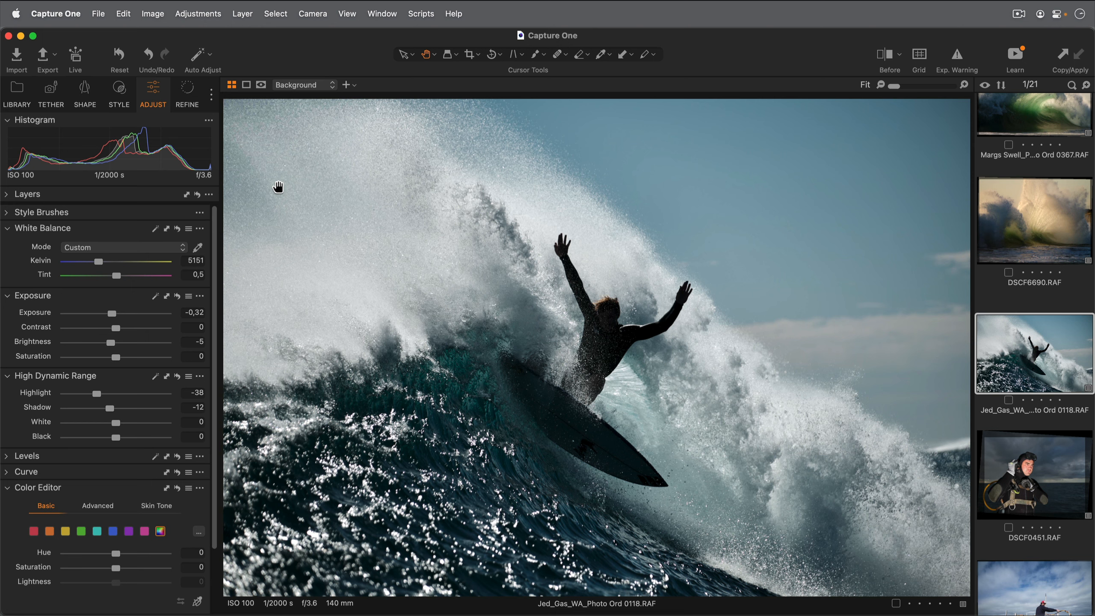
pyautogui.moveTo(8, 198)
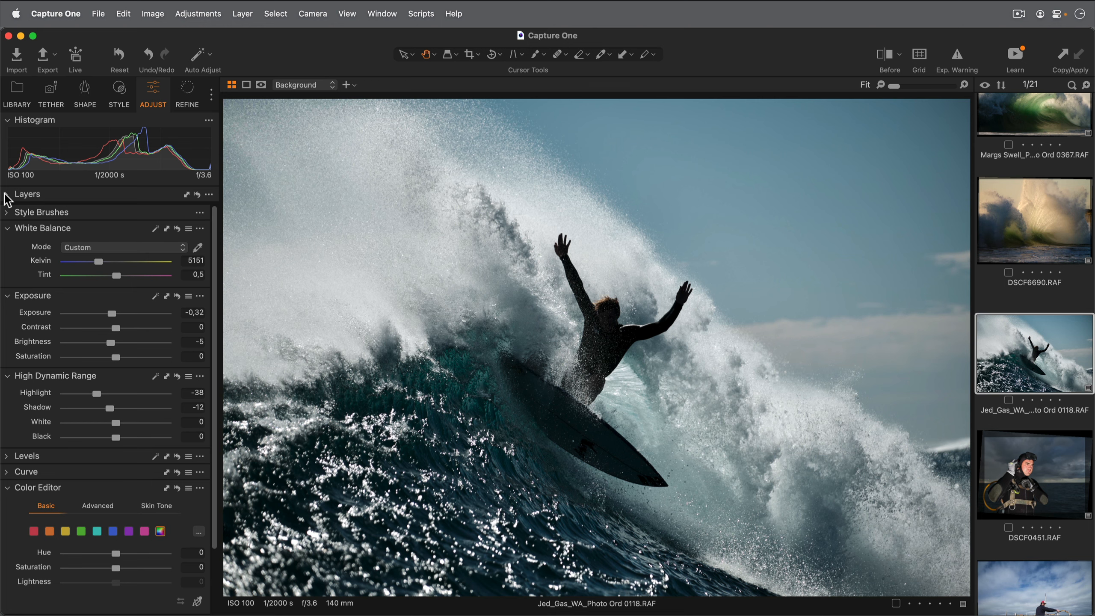
pyautogui.click(6, 194)
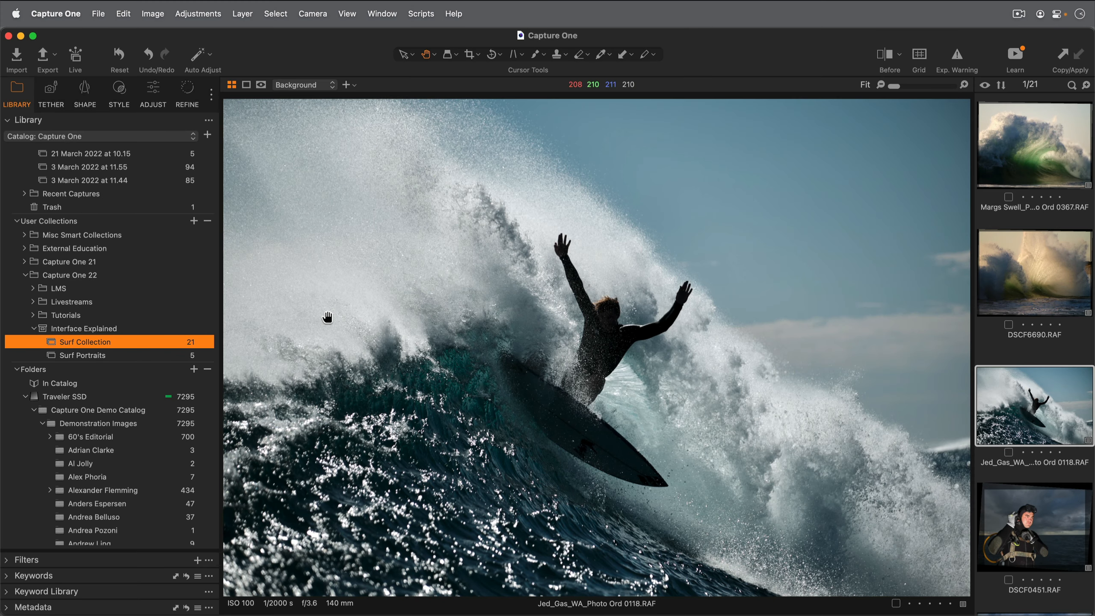
# Browse the Surf Portraits album and move on to its next photo
pyautogui.click(82, 355)
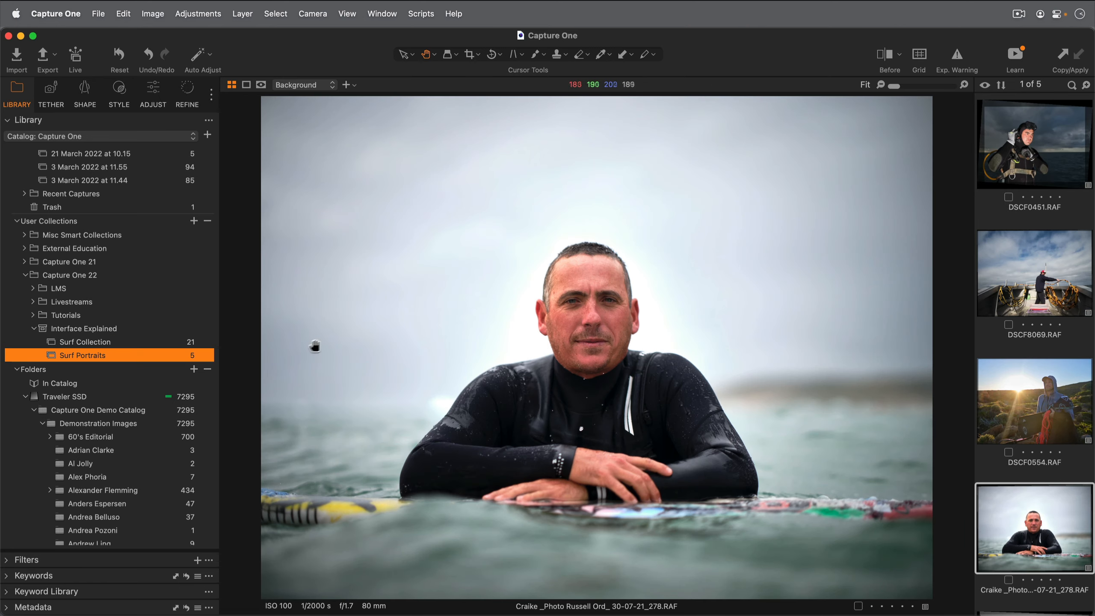
pyautogui.moveTo(336, 311)
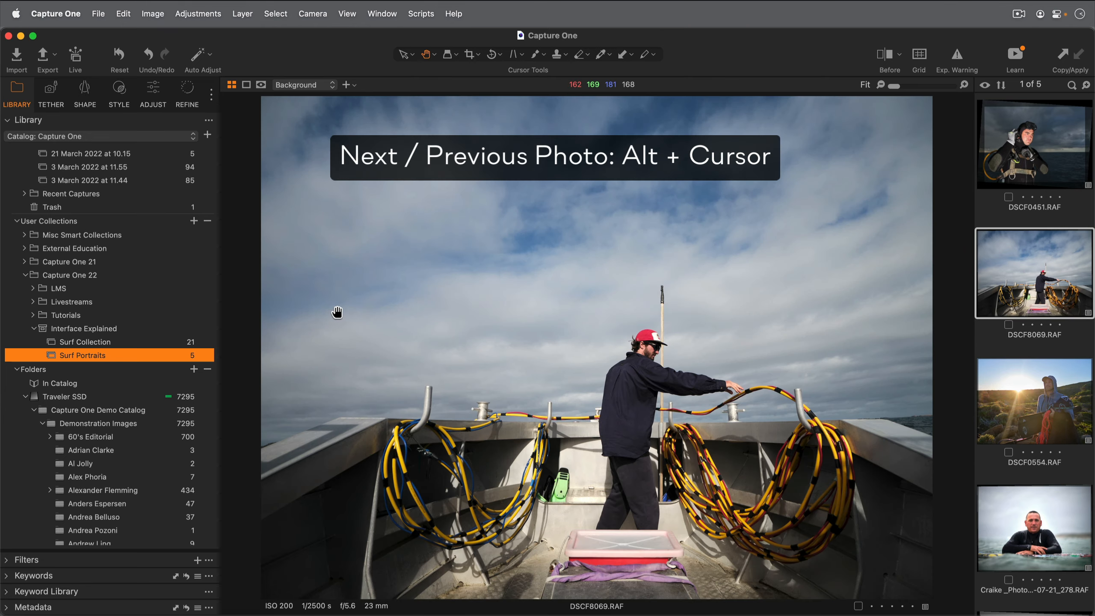
pyautogui.click(152, 94)
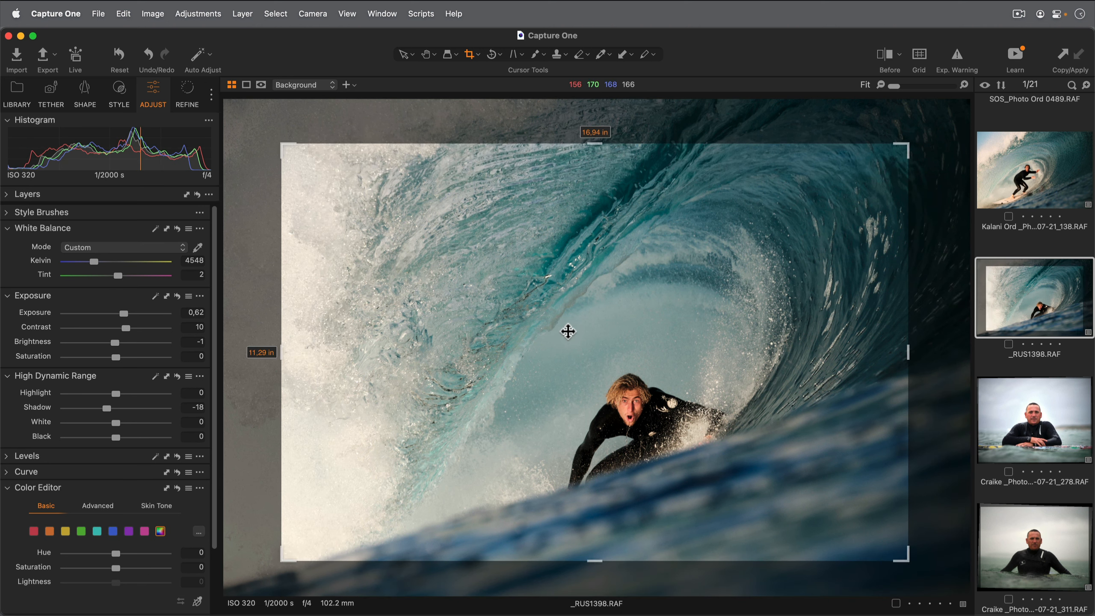
# Show the Crop tool popup and toggle Show Grid While Cropping
pyautogui.click(468, 53)
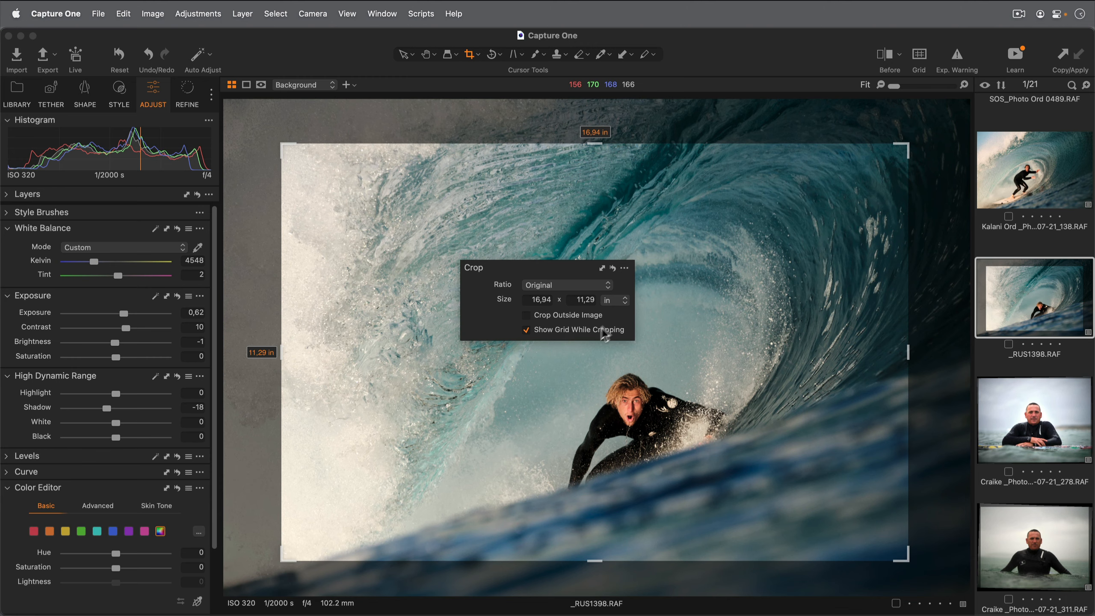
pyautogui.click(567, 285)
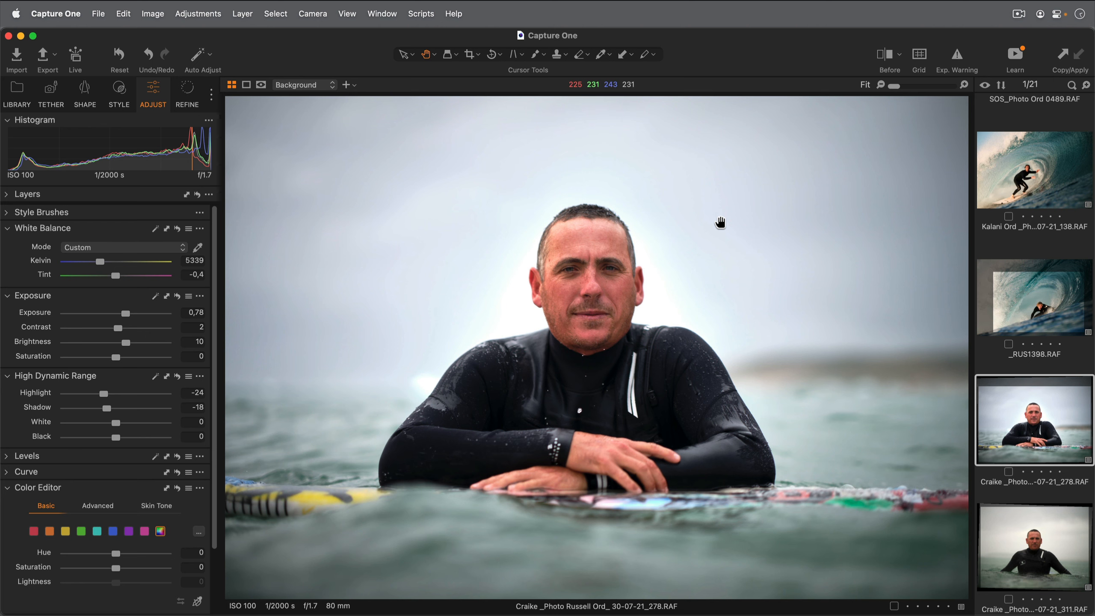
# Turn on Before/After and slide the split divider back and forth across the portrait
pyautogui.click(882, 53)
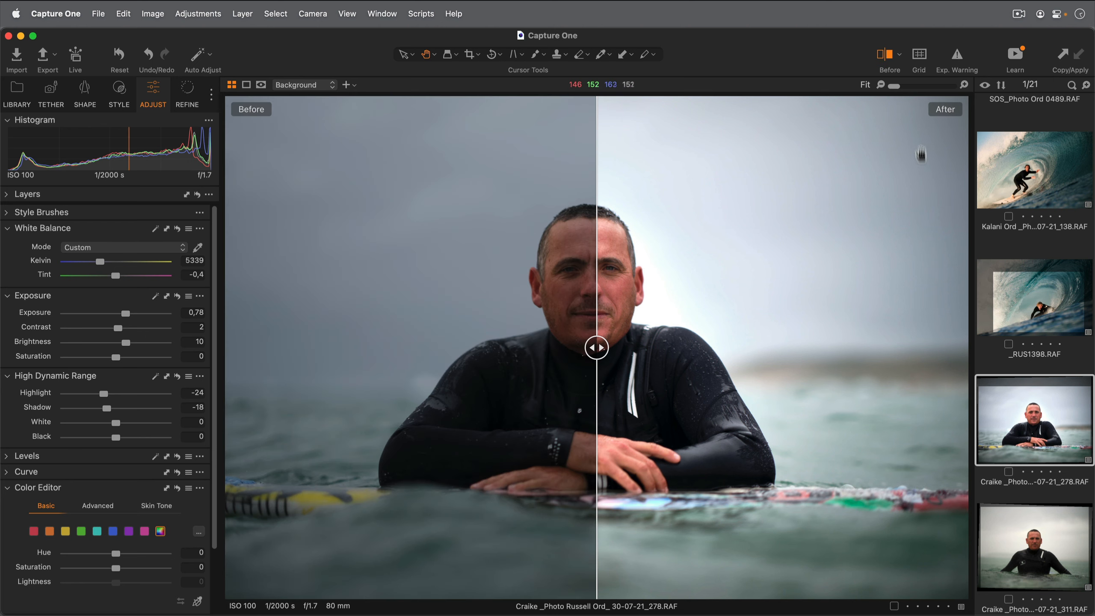
pyautogui.moveTo(596, 348); pyautogui.dragTo(782, 347)
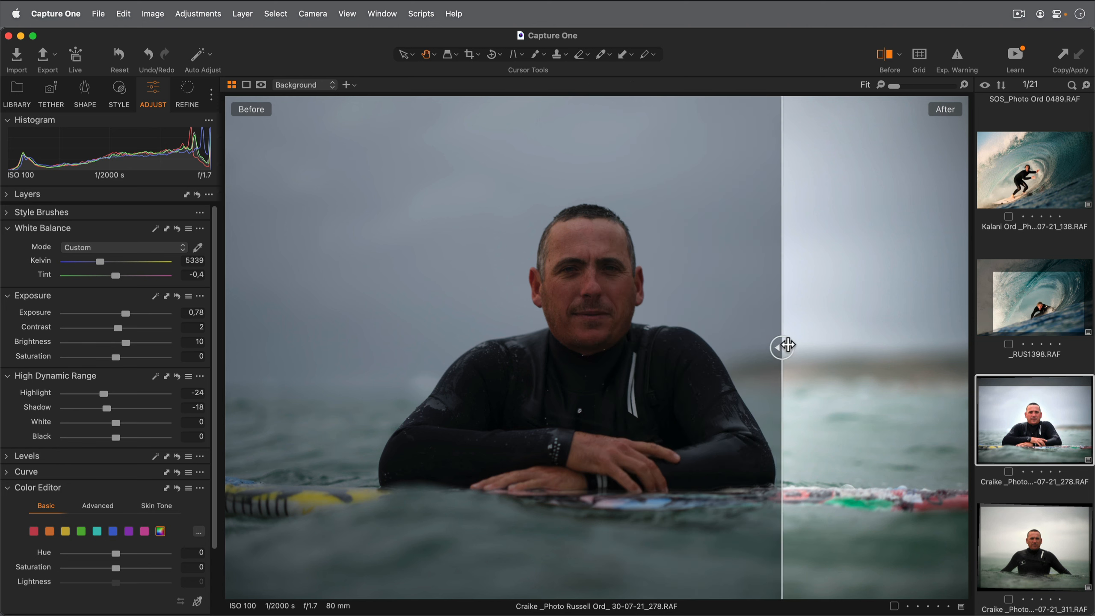
pyautogui.moveTo(781, 348); pyautogui.dragTo(658, 347)
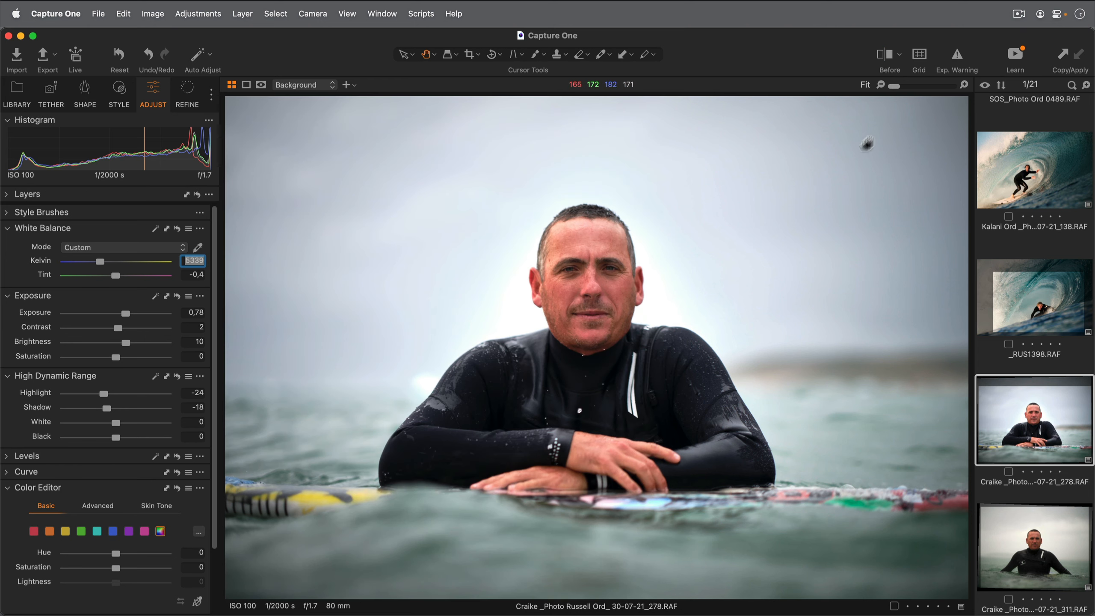
pyautogui.moveTo(579, 134)
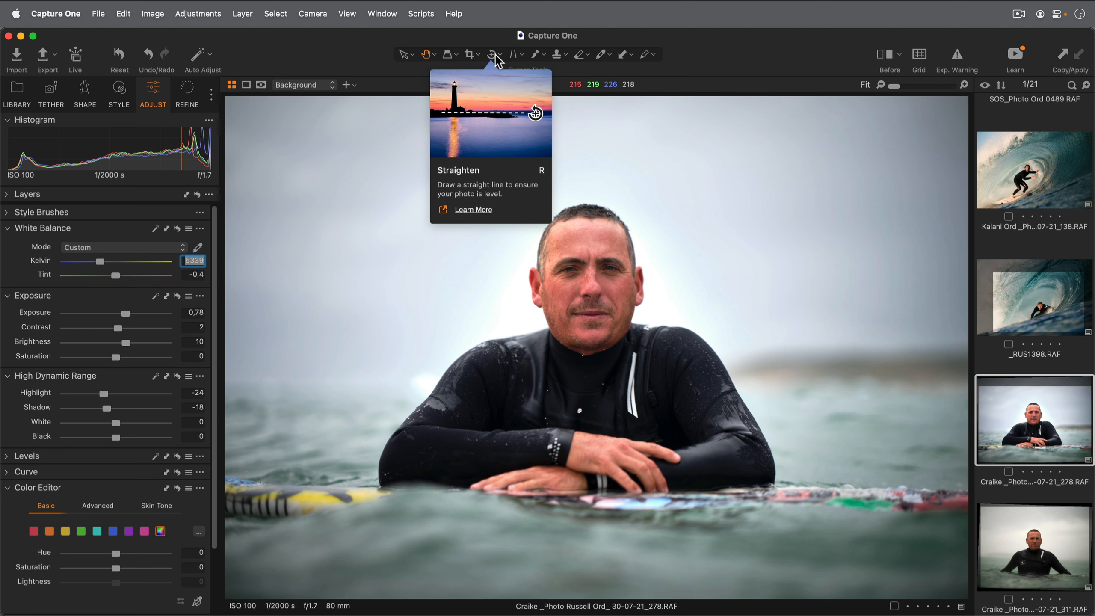
pyautogui.moveTo(556, 53)
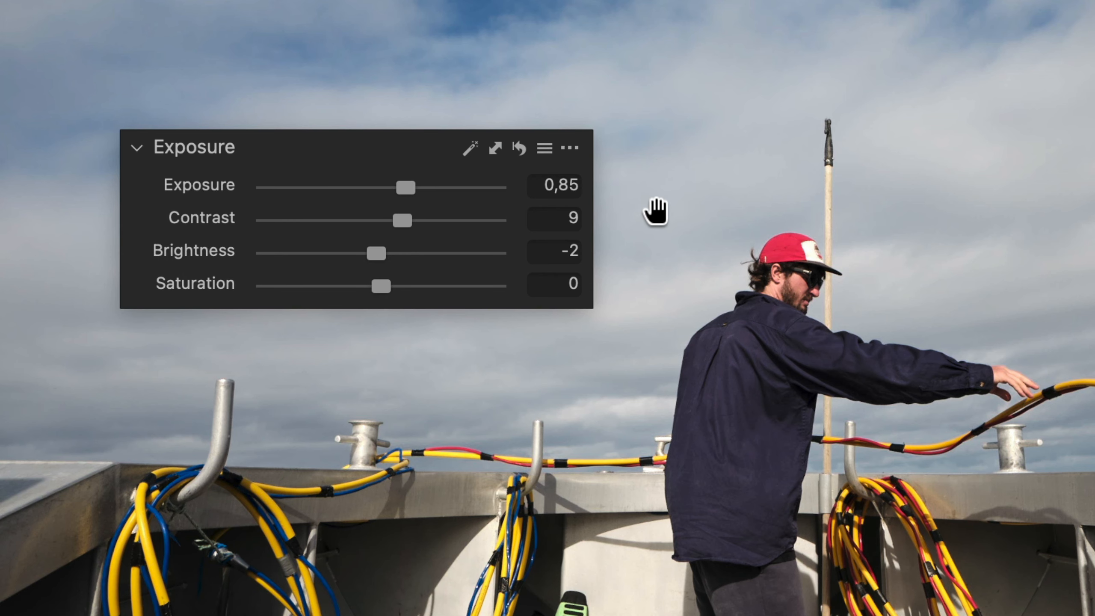
pyautogui.moveTo(416, 231)
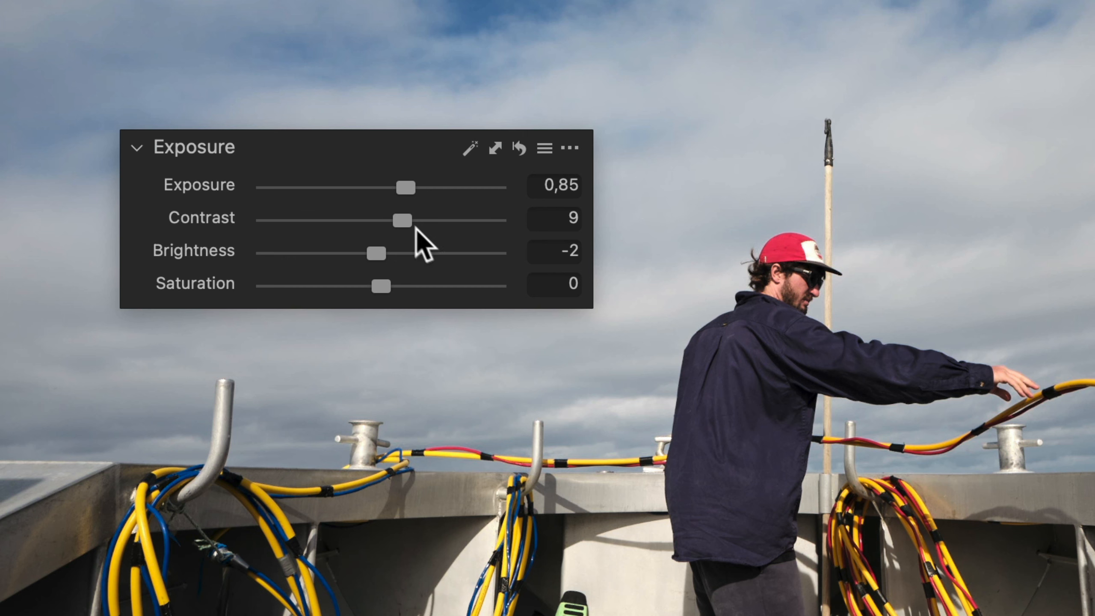
# Adjust the boat photo's Contrast slider up and back down to about 10
pyautogui.moveTo(401, 220); pyautogui.dragTo(446, 220)
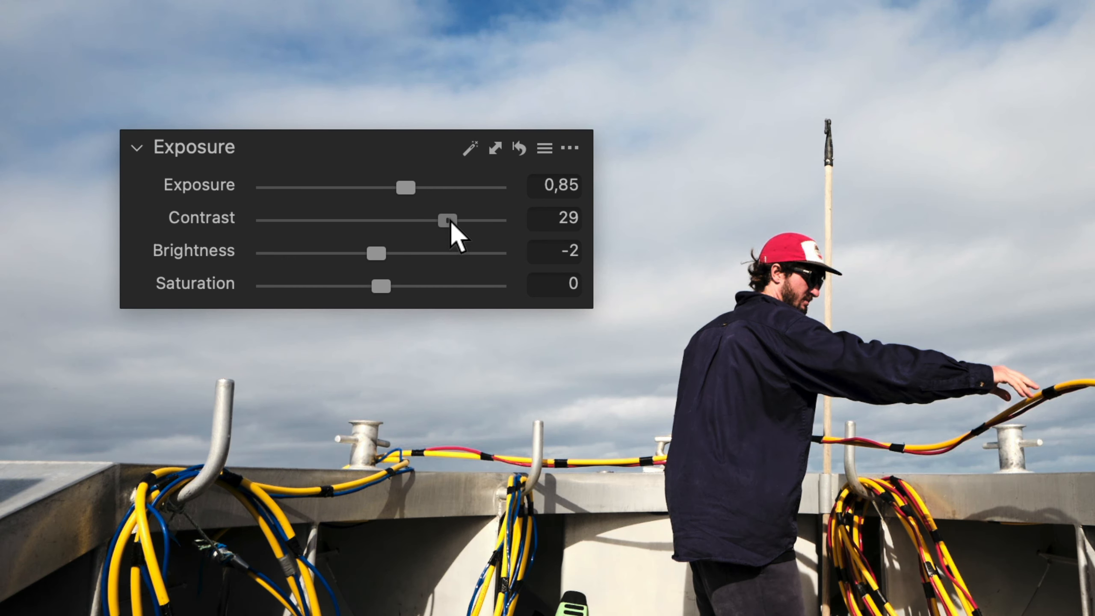
pyautogui.moveTo(446, 220); pyautogui.dragTo(403, 220)
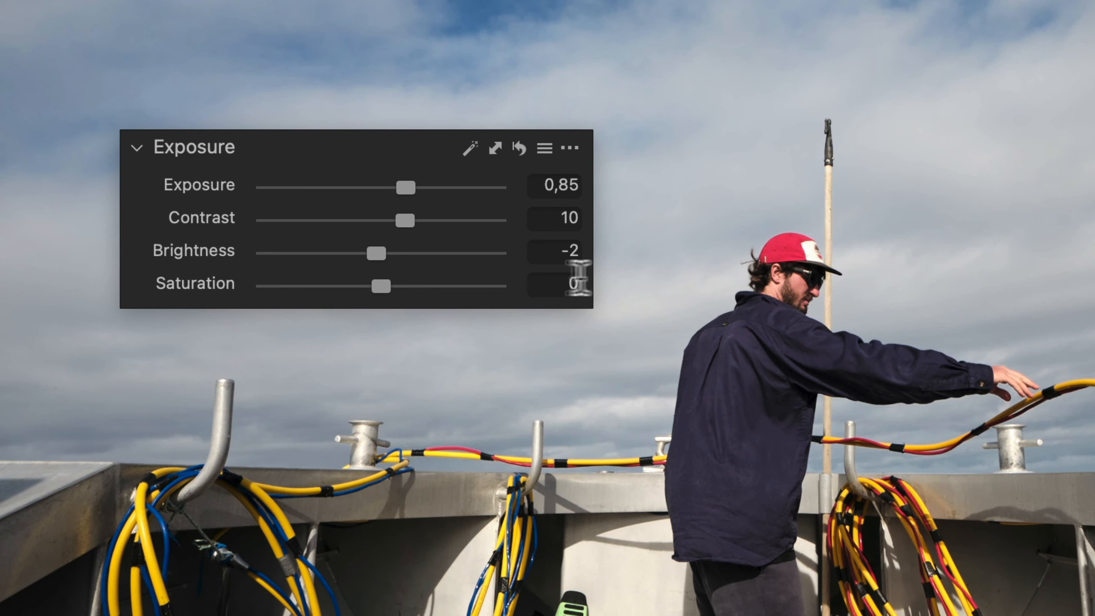
pyautogui.moveTo(662, 221)
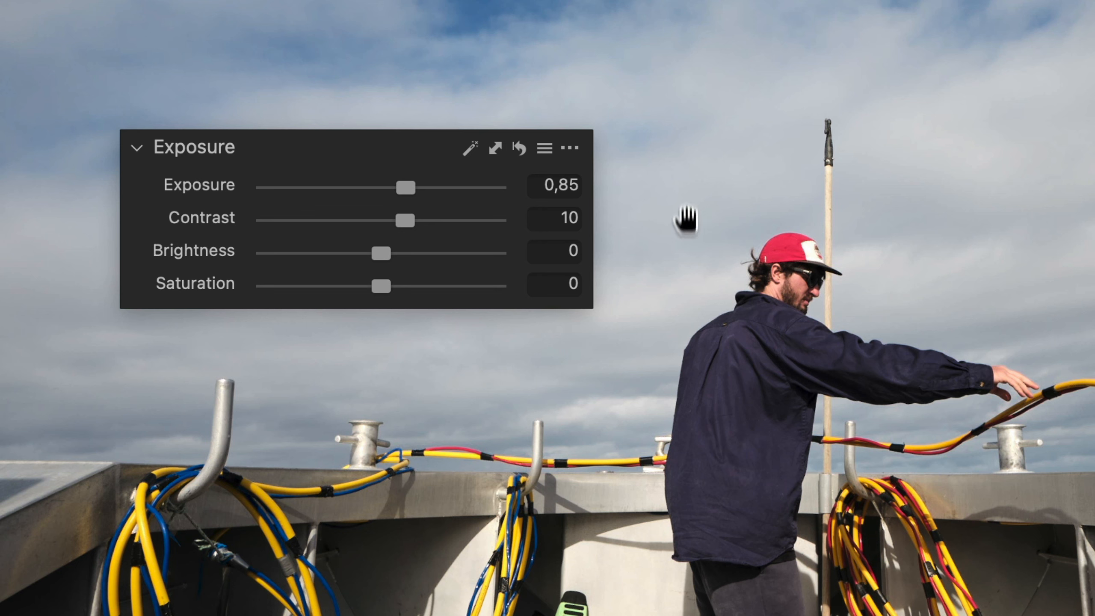
pyautogui.moveTo(666, 188)
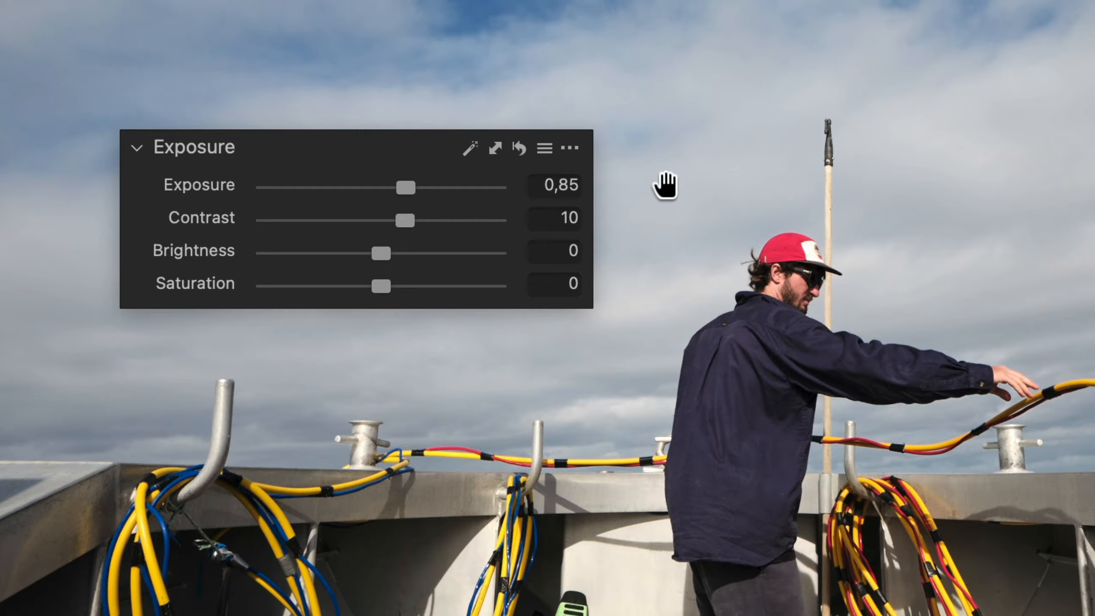
# Go through the Exposure tool's header icons, ending with its extra options menu
pyautogui.click(495, 149)
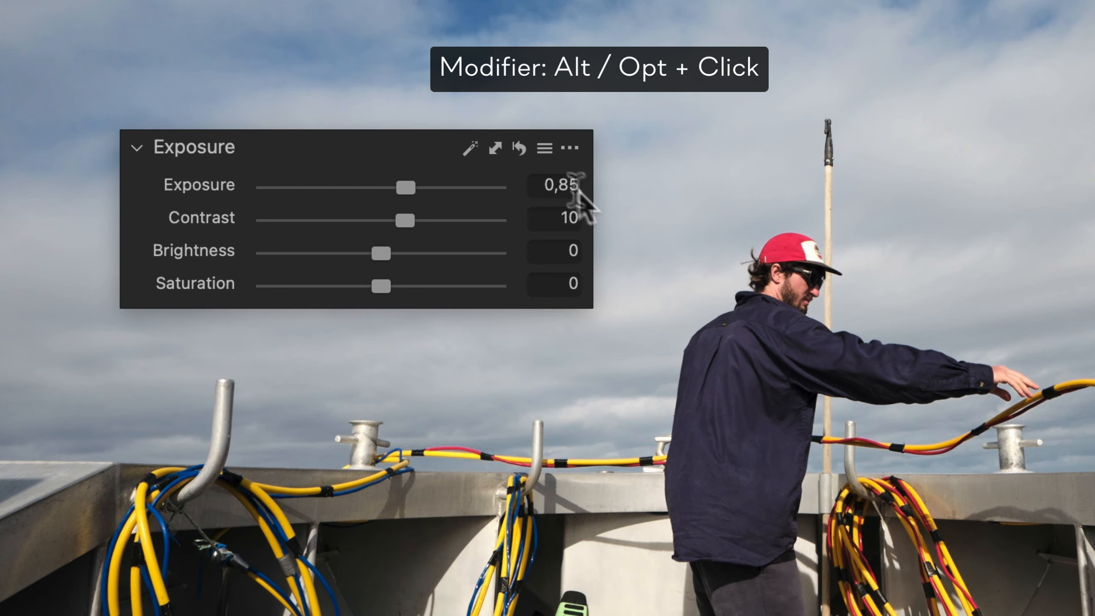
pyautogui.click(518, 148)
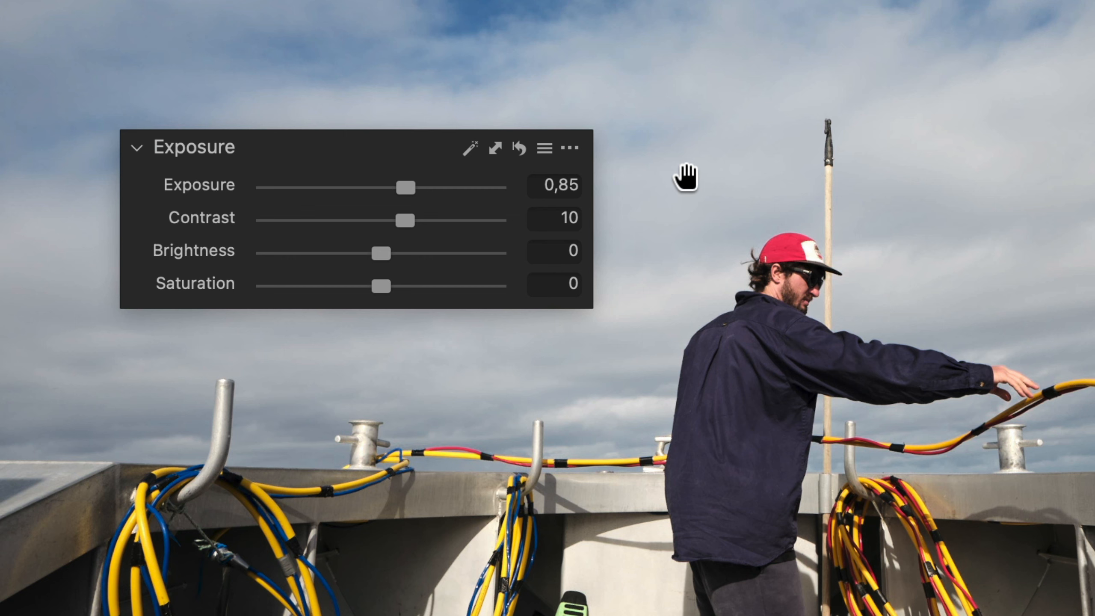
pyautogui.click(543, 148)
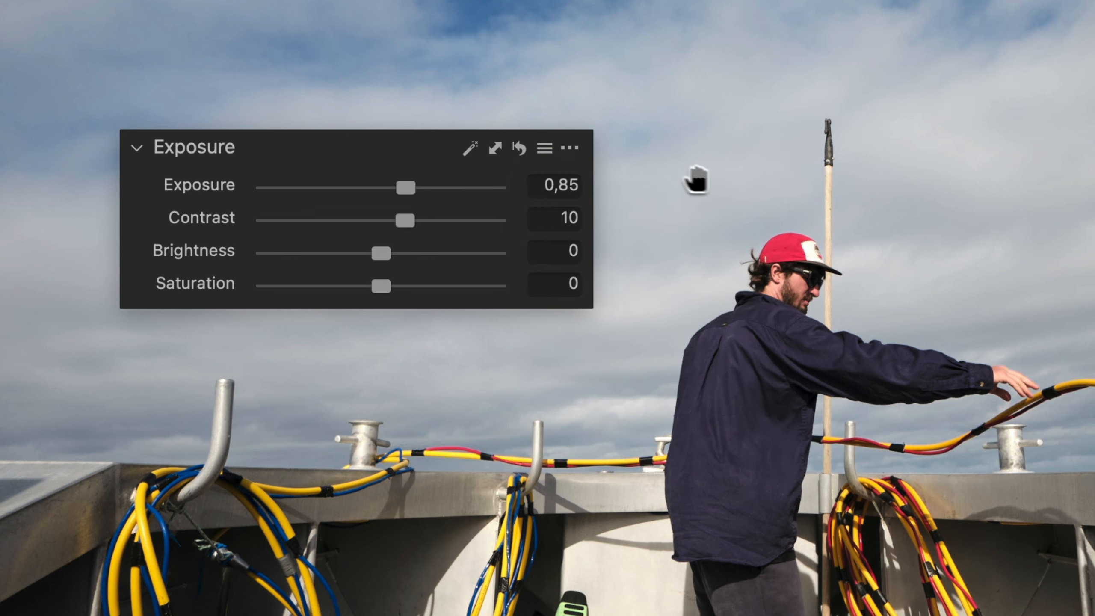
pyautogui.moveTo(639, 189)
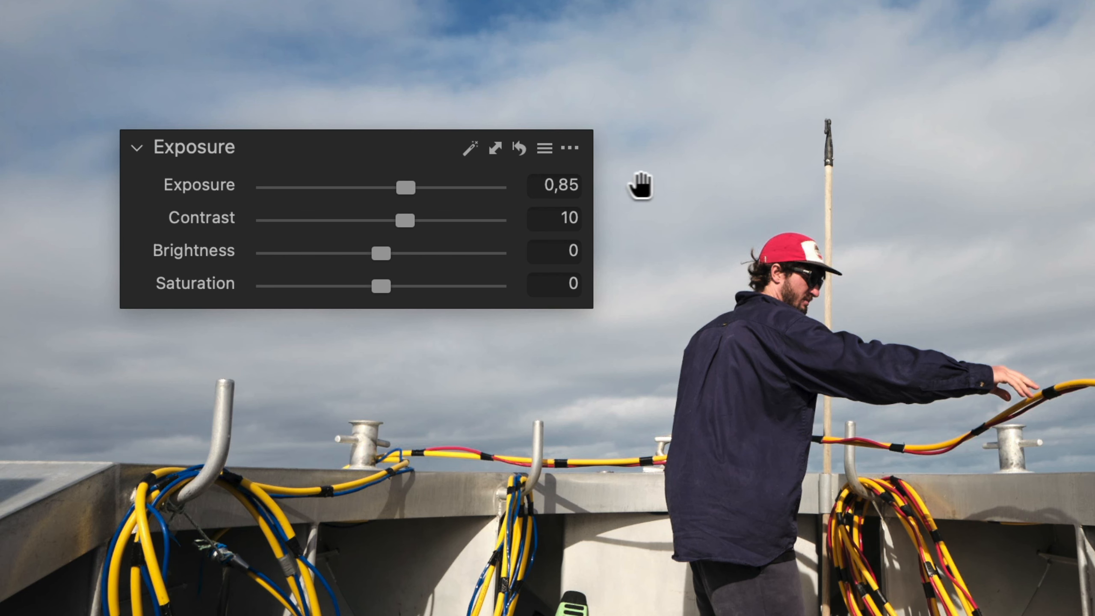
pyautogui.click(569, 149)
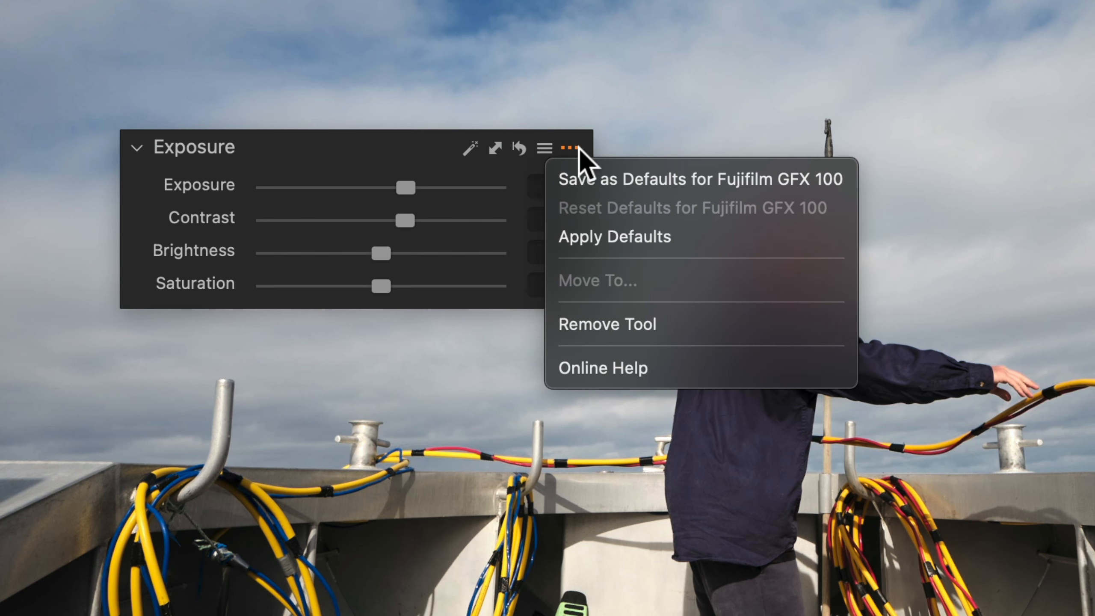
pyautogui.moveTo(625, 165)
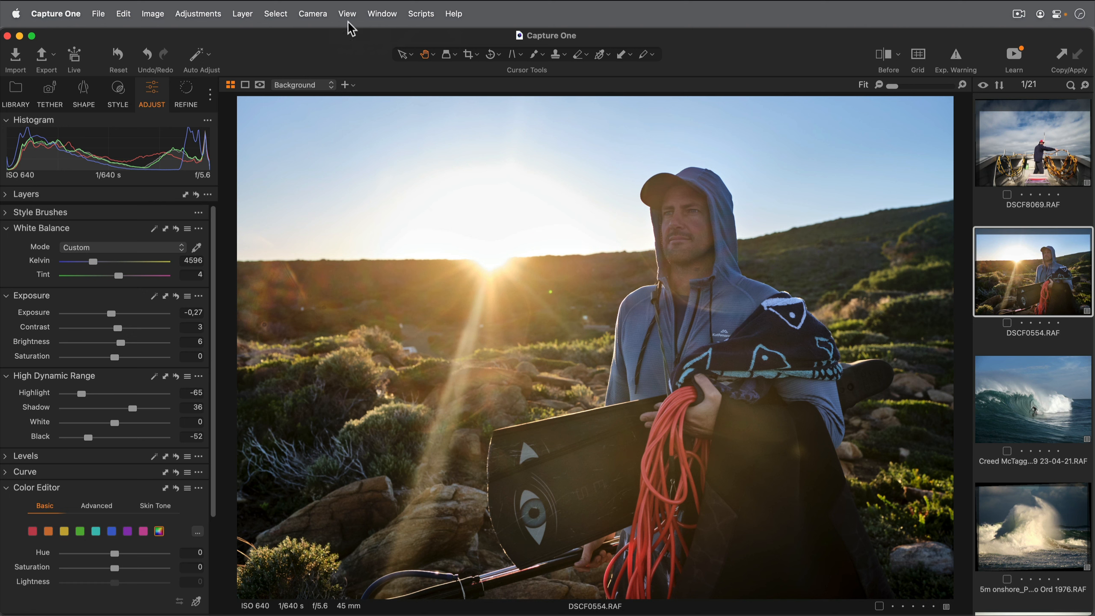
# Check the View menu, then bring up the Window menu with its Workspace choices
pyautogui.click(348, 14)
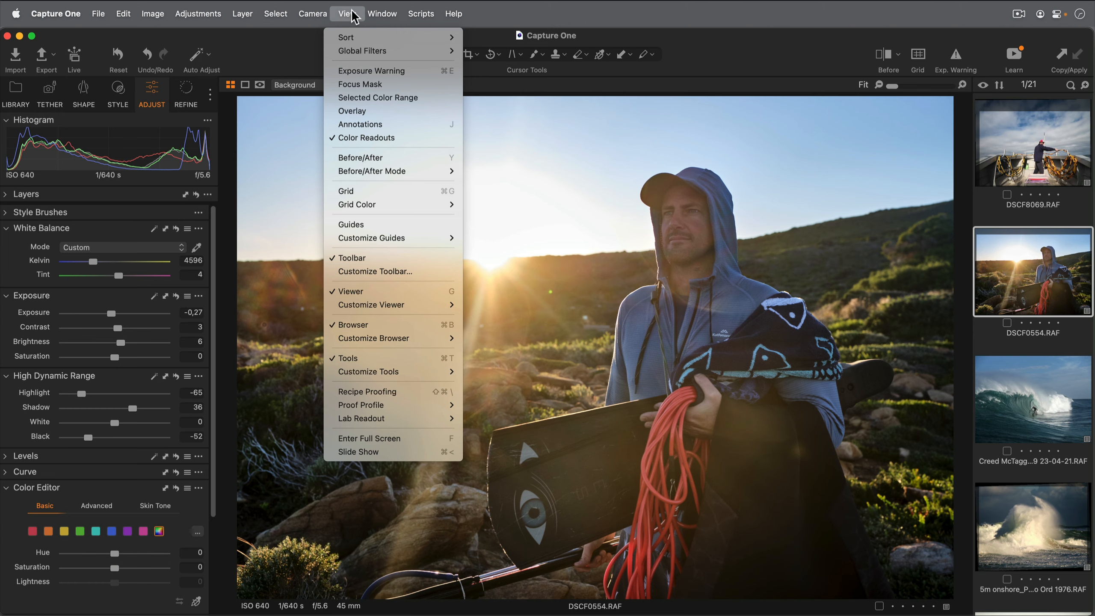
pyautogui.click(346, 13)
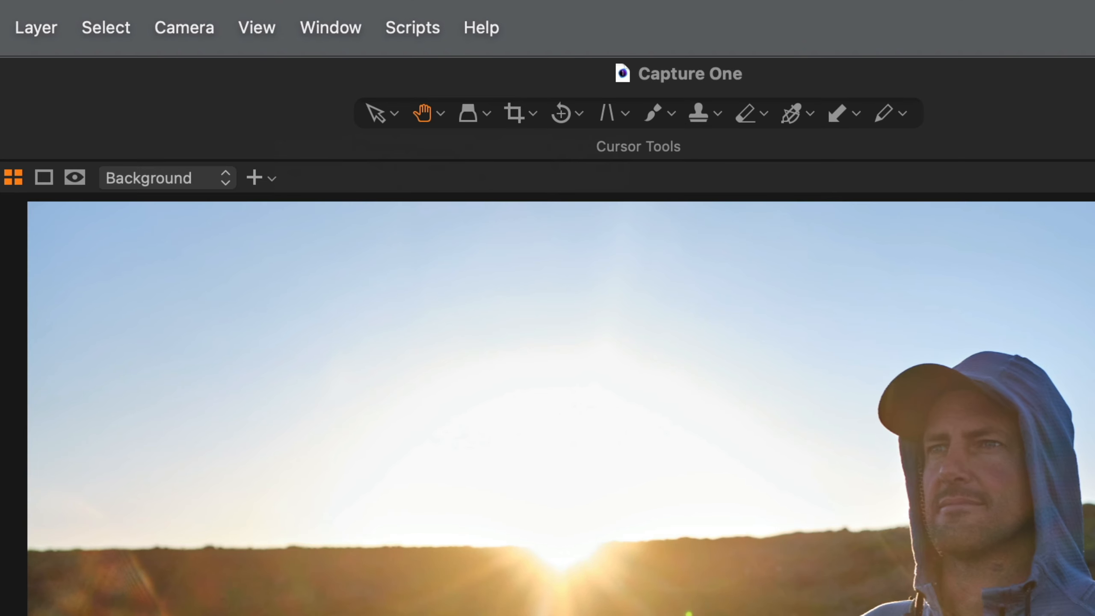
pyautogui.moveTo(284, 120)
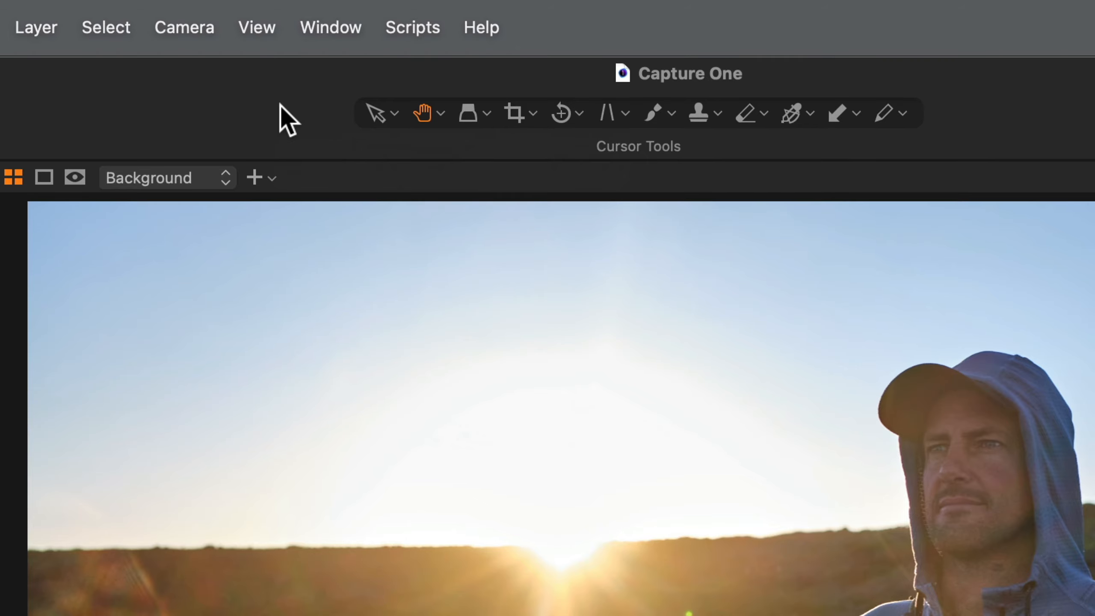
pyautogui.click(330, 26)
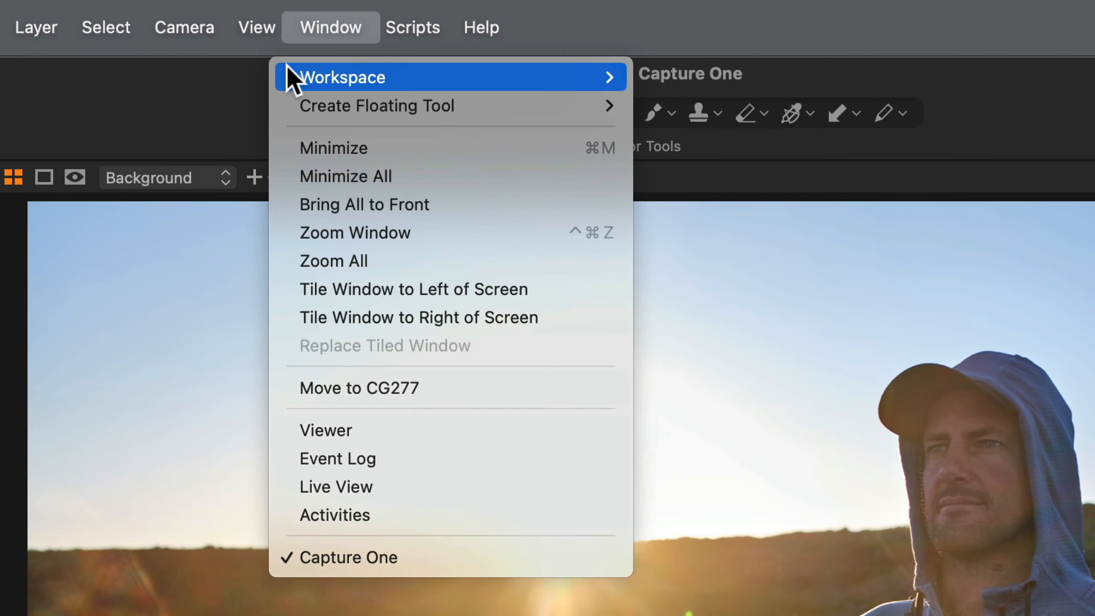